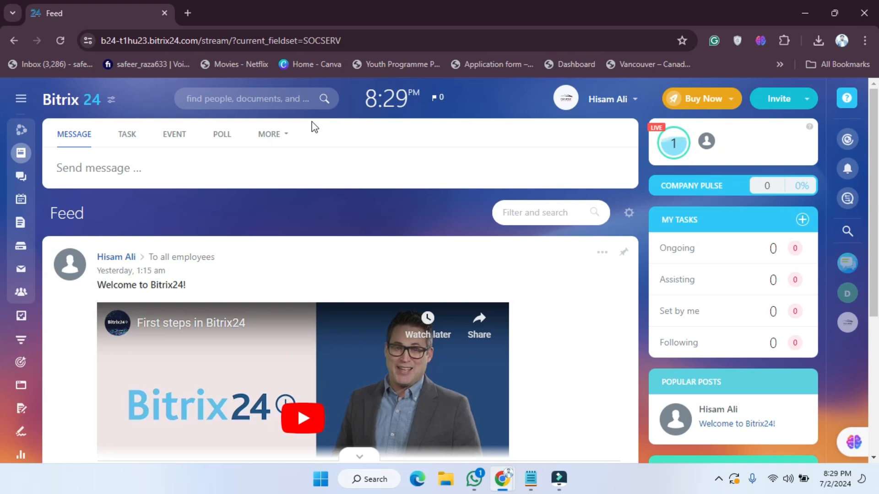
pyautogui.moveTo(740, 217)
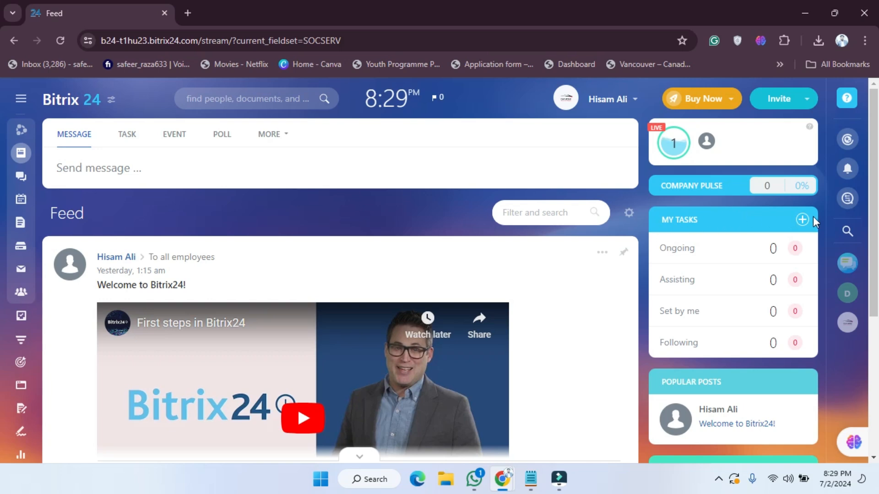
# Step: Begin a new task from My Tasks titled 'Edit' with the description 'hdaskfahfabfkhassh'
pyautogui.click(802, 219)
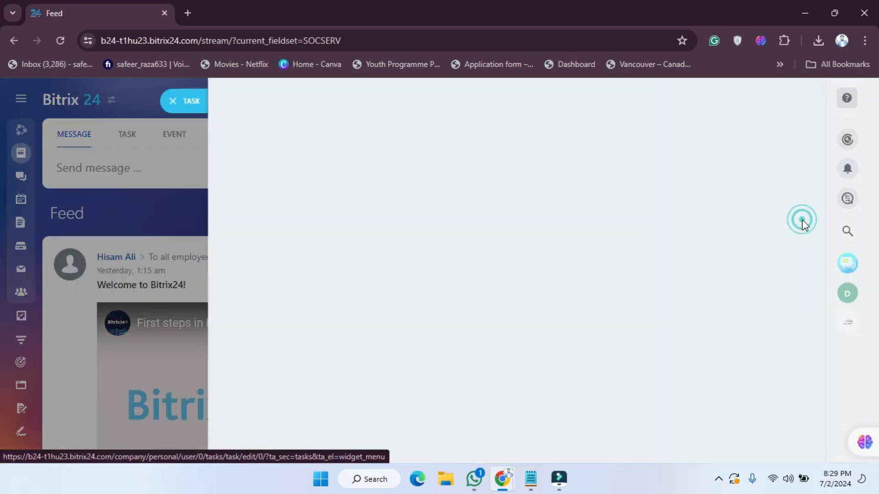
pyautogui.click(190, 101)
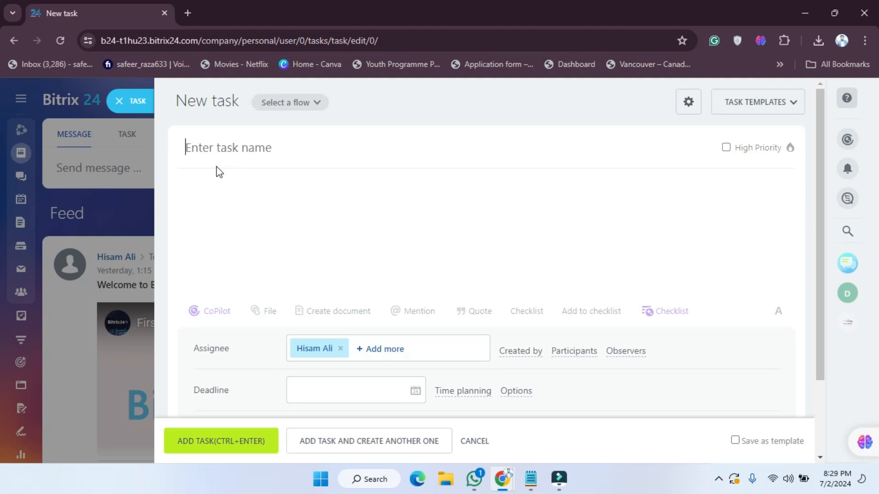
pyautogui.write('Ed')
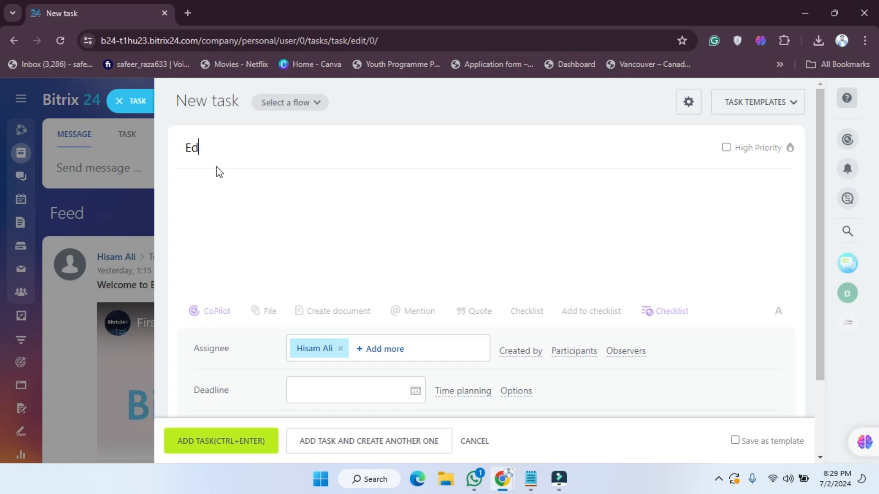
pyautogui.write('it')
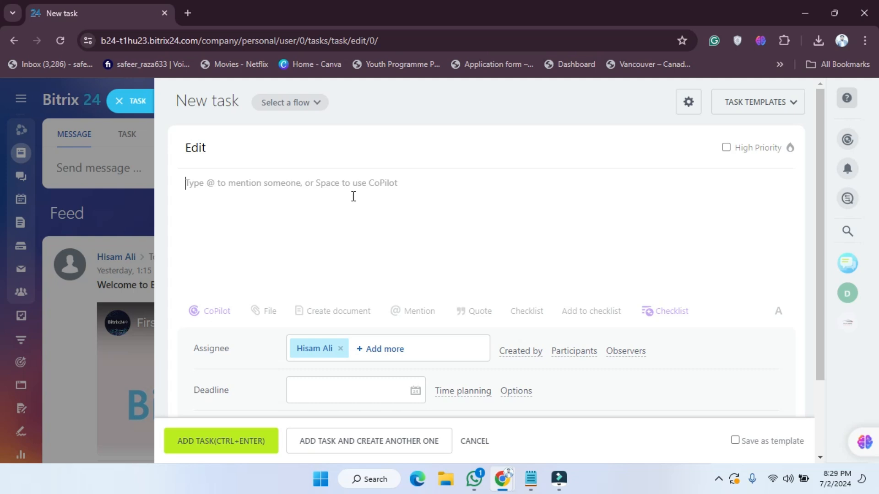
pyautogui.write('hdaskfahfabfkhass')
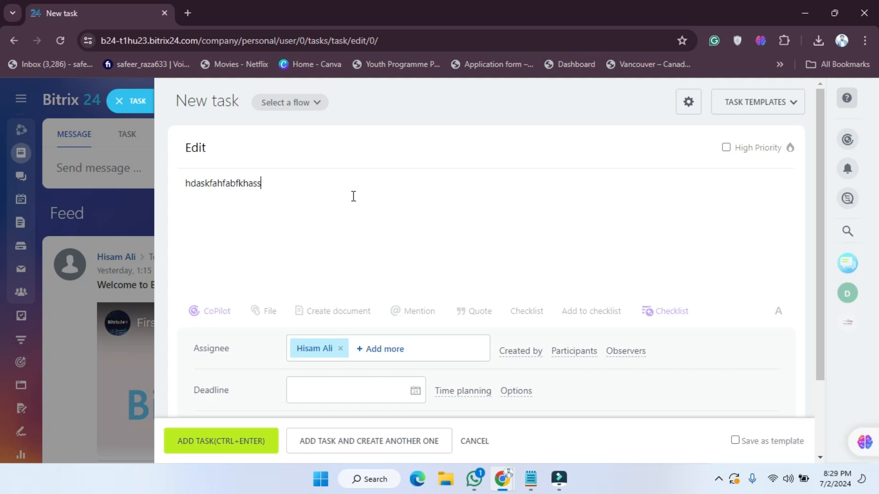
pyautogui.write('h')
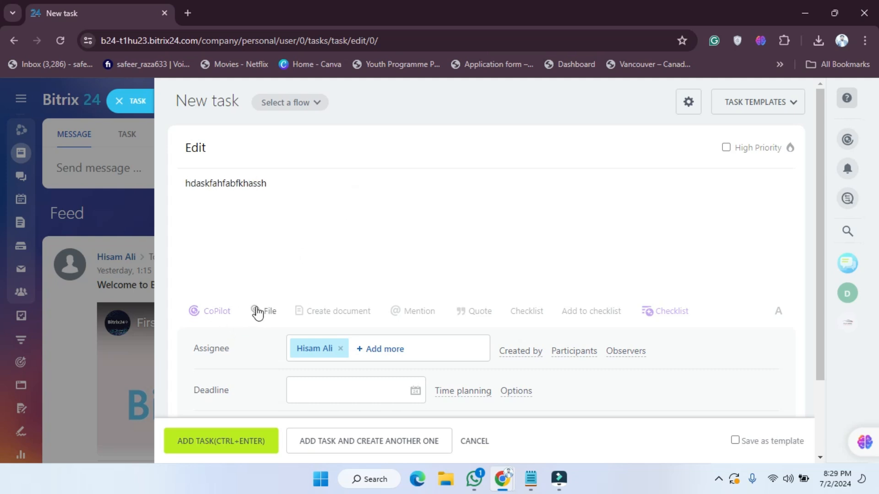
pyautogui.moveTo(358, 314)
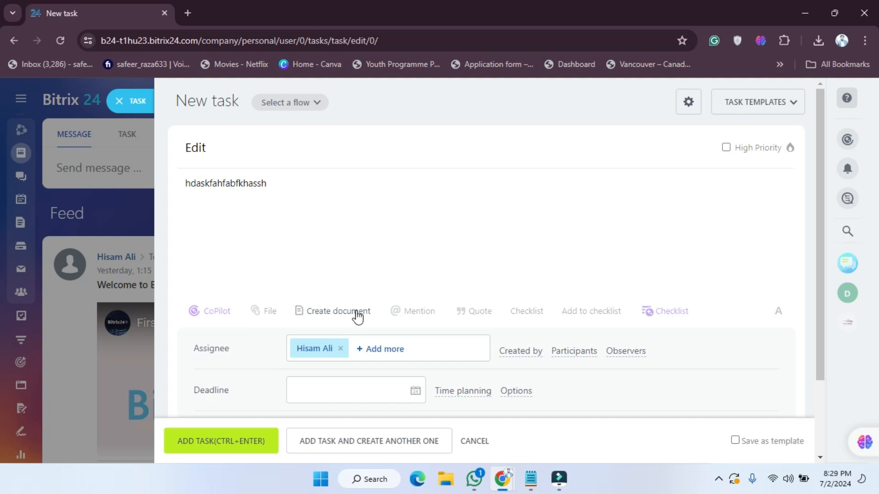
pyautogui.moveTo(417, 312)
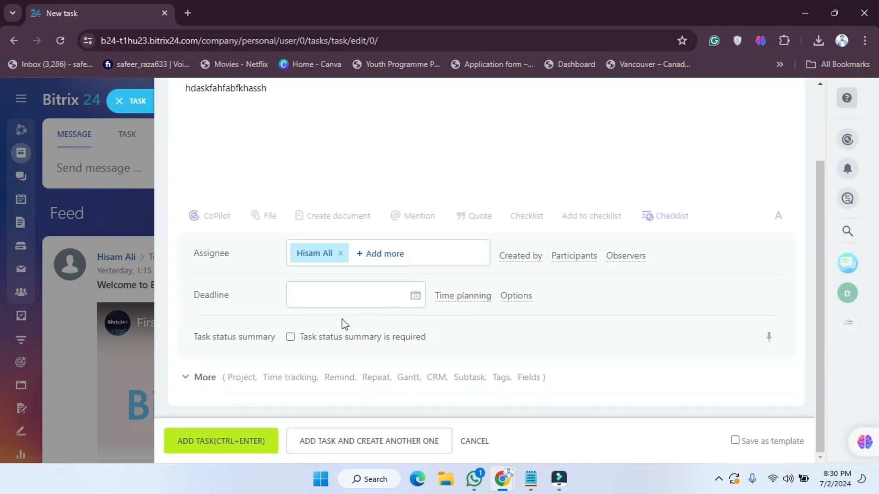
pyautogui.moveTo(238, 453)
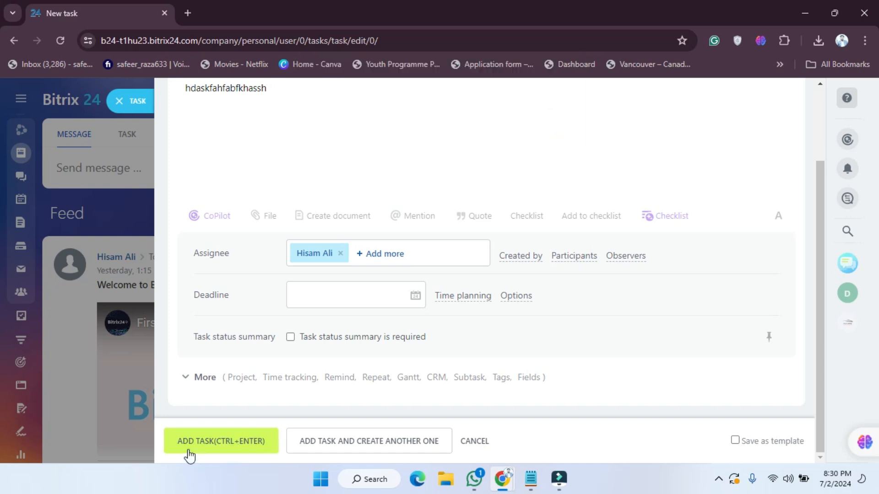
# Step: Save the Edit task with ADD TASK, returning to the Feed with a task-created notice
pyautogui.click(221, 441)
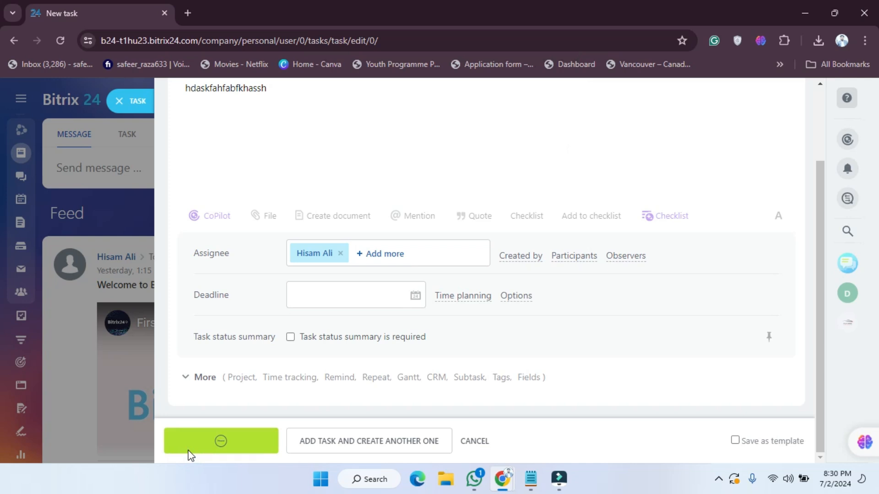
pyautogui.click(221, 440)
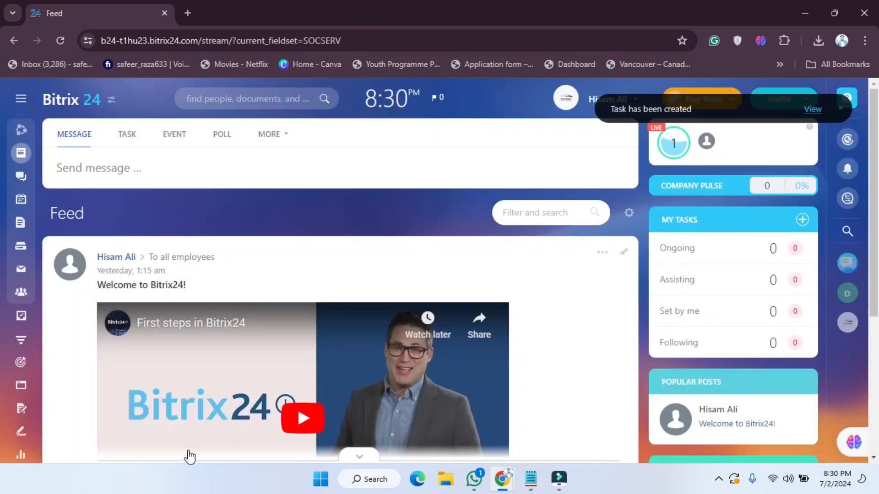